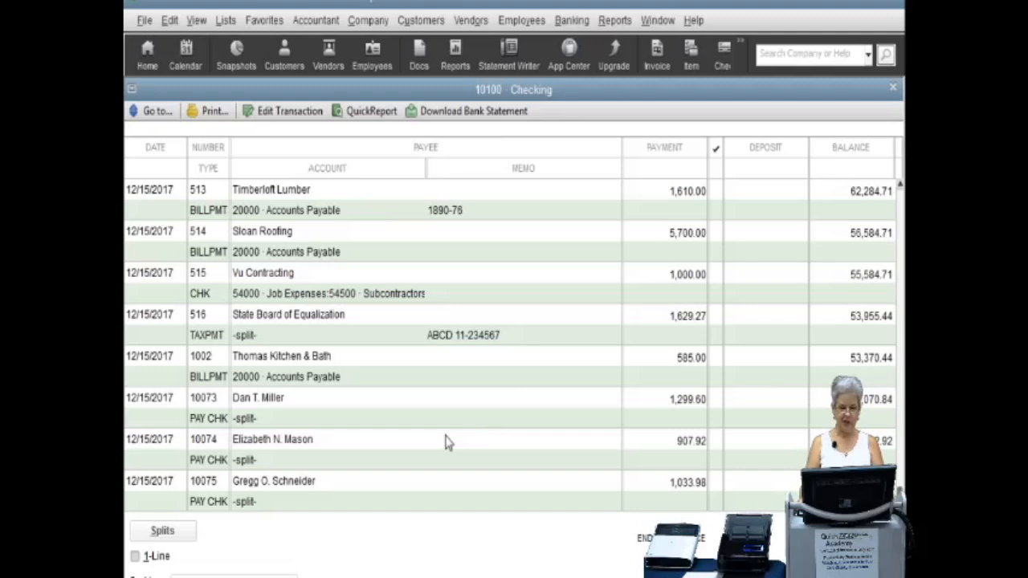
{"action": "mouse_move", "coordinate": [157, 384]}
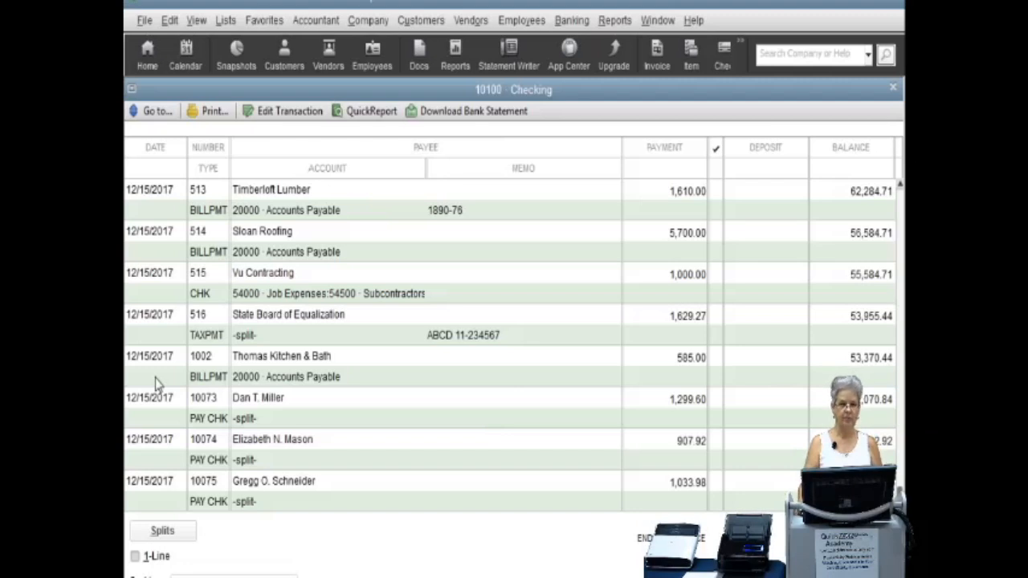
Open the 12/15/2017 BILLPMT 1002 Thomas Kitchen & Bath entry for 585.00 from the checking register
{"action": "left_click", "coordinate": [281, 356]}
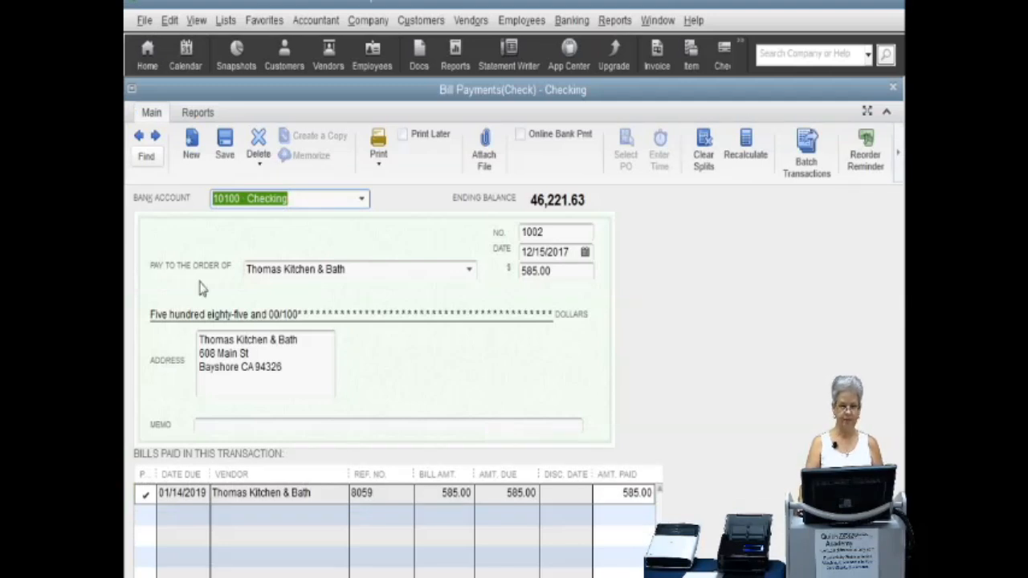
{"action": "mouse_move", "coordinate": [439, 153]}
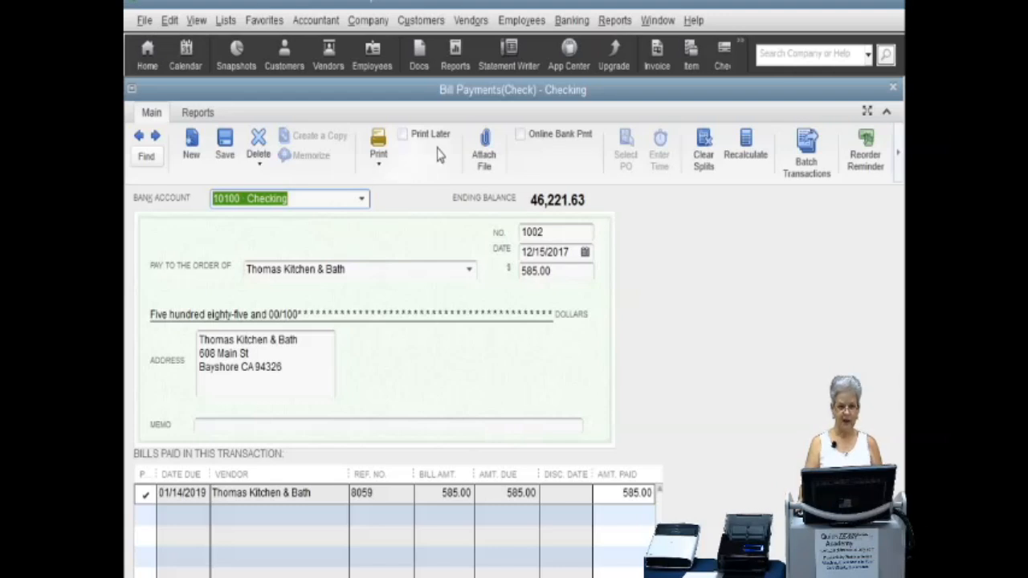
{"action": "mouse_move", "coordinate": [518, 126]}
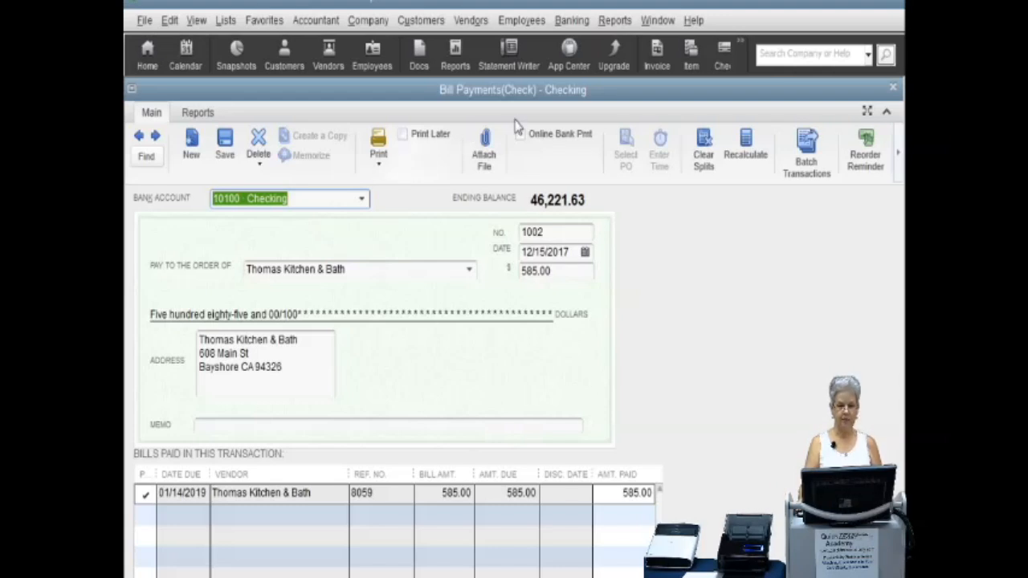
Show check 1002's attachments window, listing its two Thomas Kitchen and Bath PDFs
{"action": "left_click", "coordinate": [483, 149]}
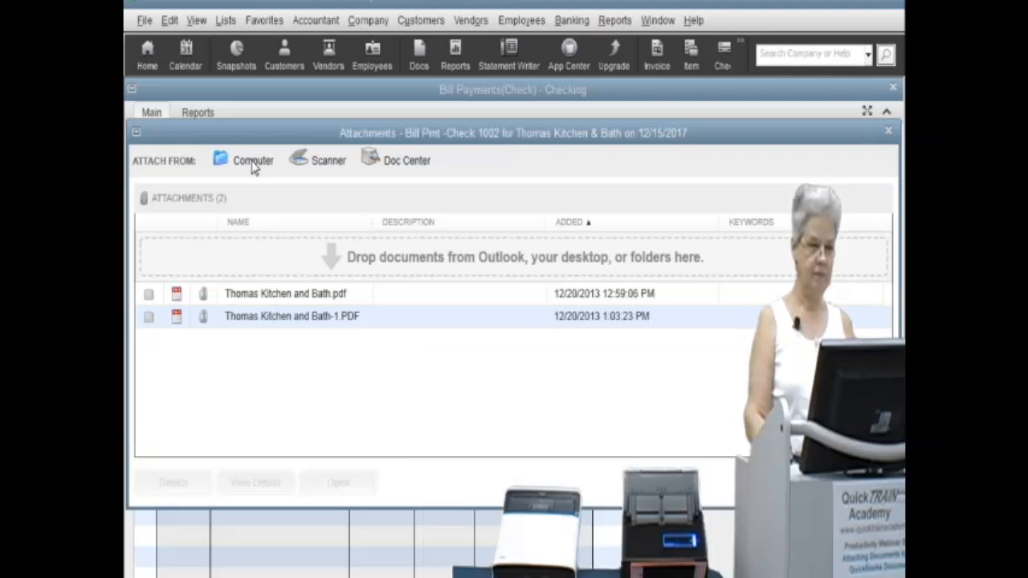
{"action": "left_click", "coordinate": [328, 160]}
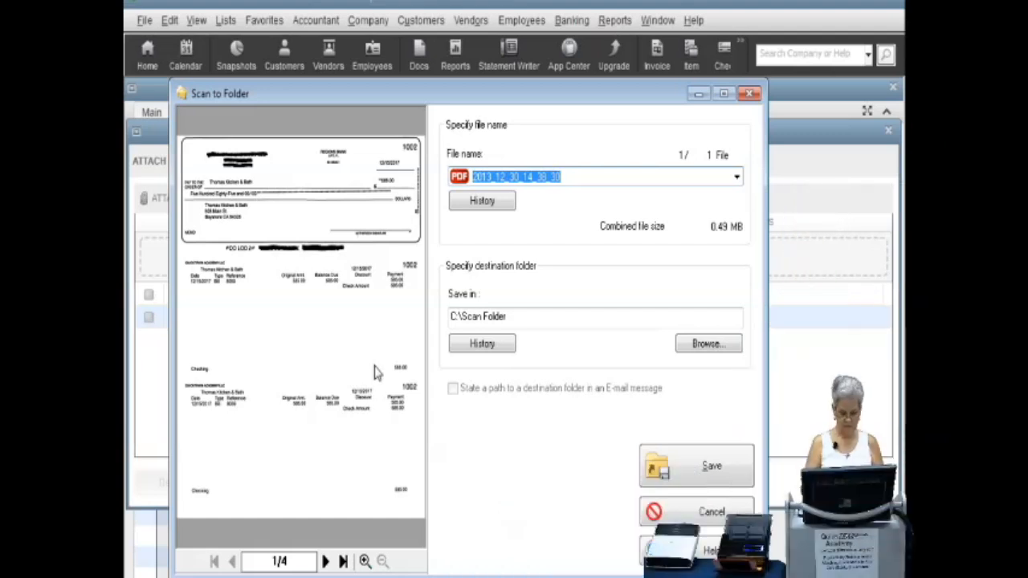
Save the four-page scan as 'Thomas Kitchen and Bath', replacing the older file
{"action": "type", "text": "T"}
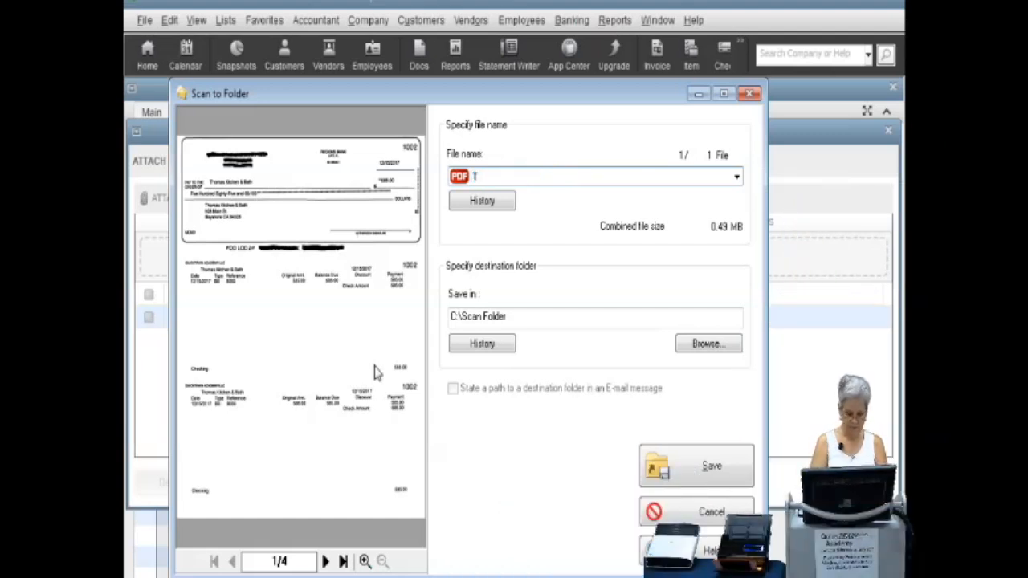
{"action": "type", "text": "Thomas Kitchen &"}
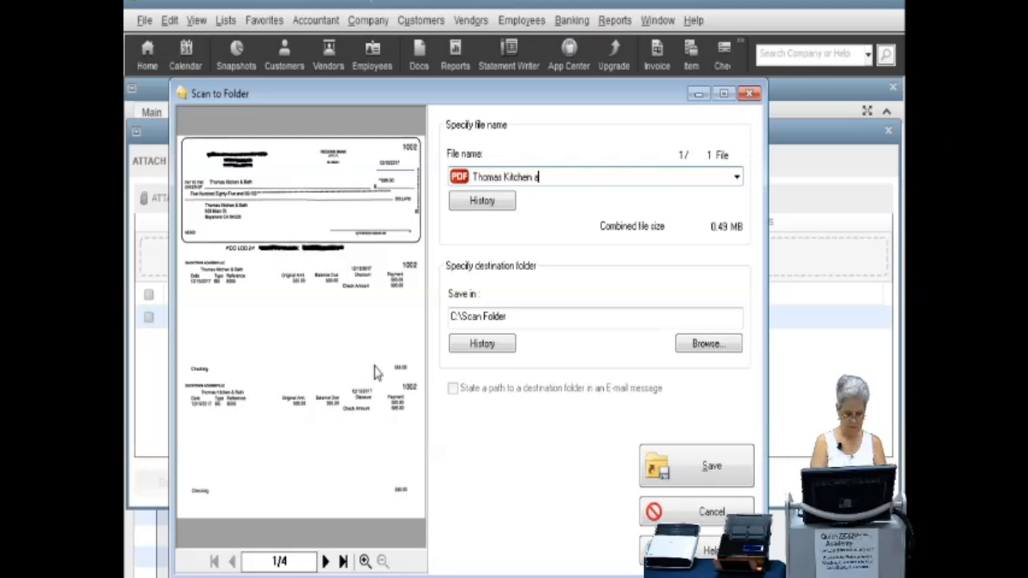
{"action": "type", "text": "nd Bath"}
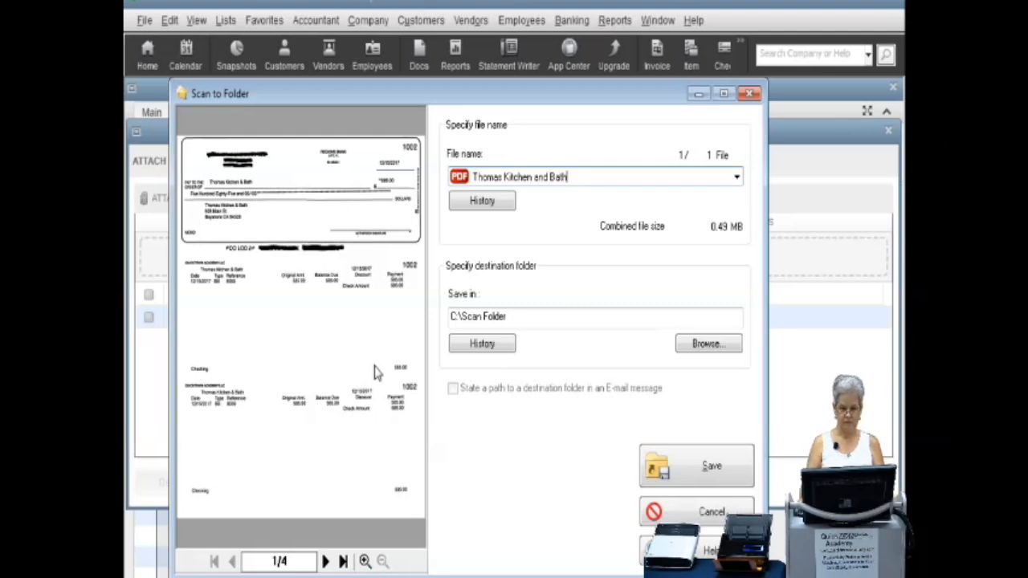
{"action": "mouse_move", "coordinate": [698, 466]}
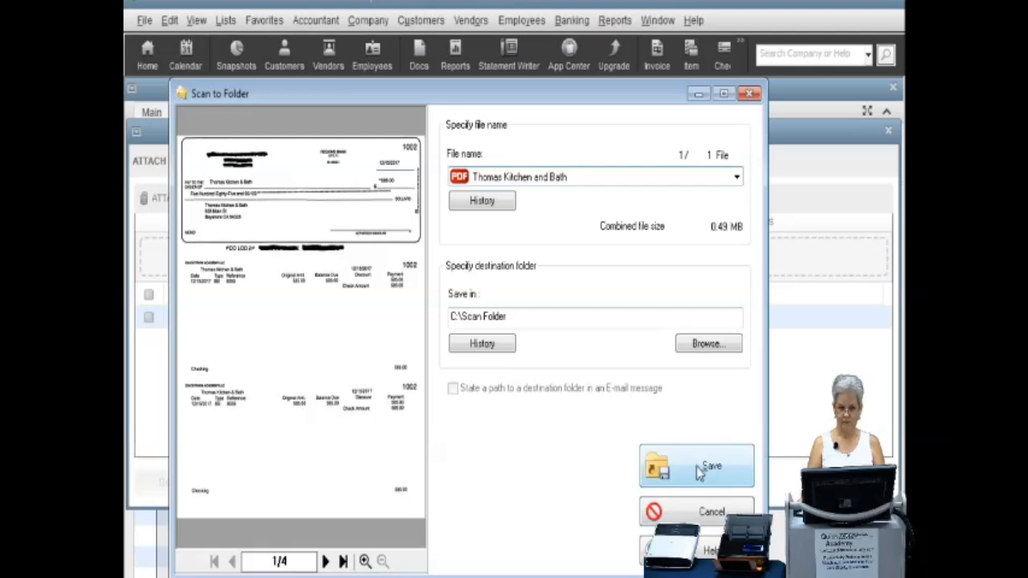
{"action": "left_click", "coordinate": [695, 466]}
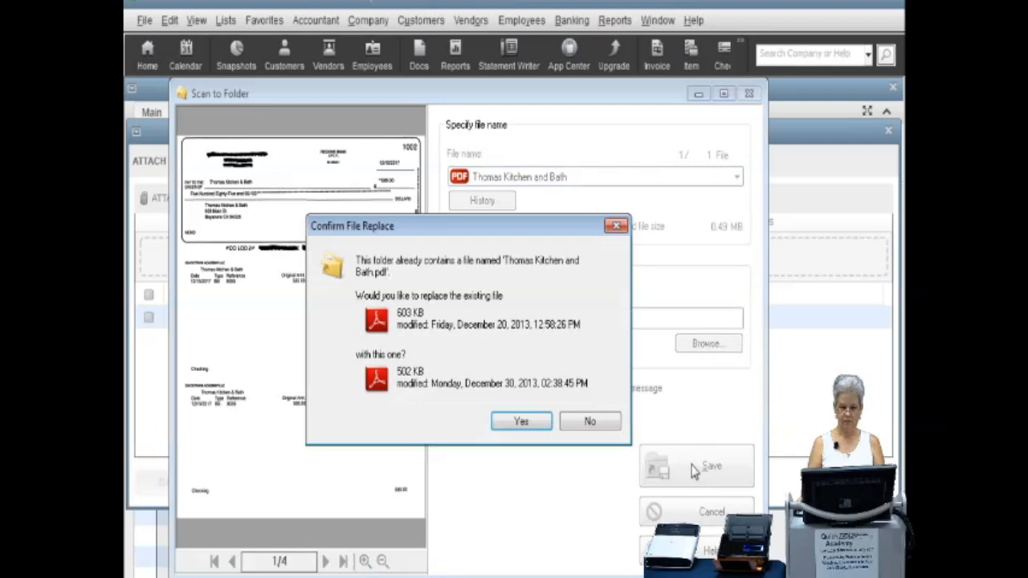
{"action": "left_click", "coordinate": [521, 420]}
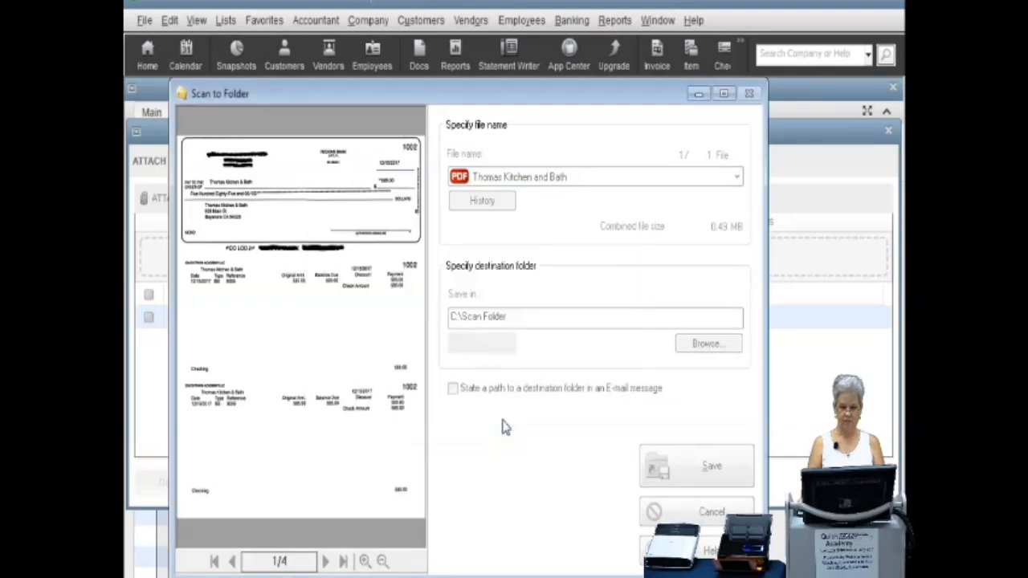
{"action": "left_click", "coordinate": [710, 466]}
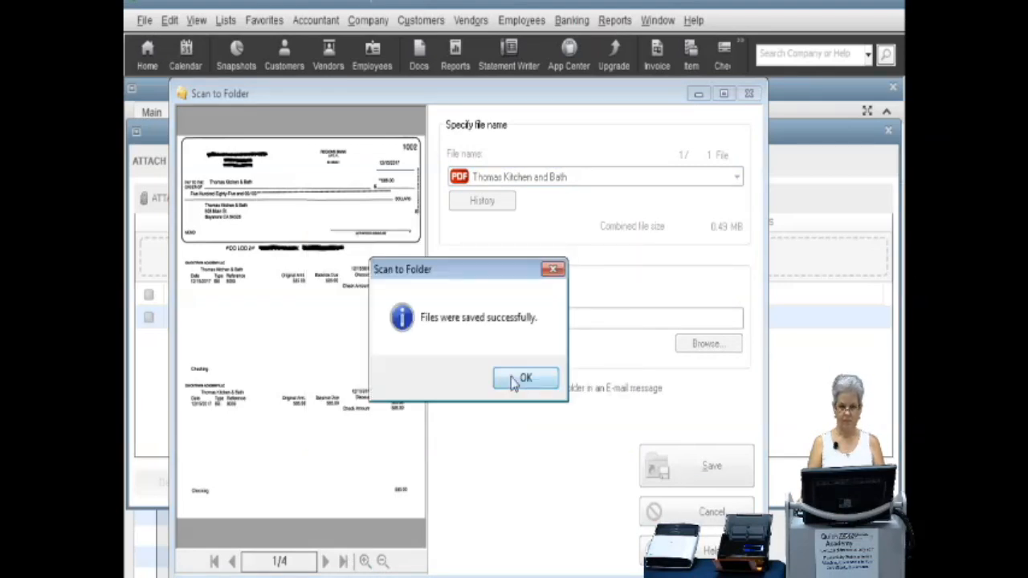
{"action": "left_click", "coordinate": [525, 377]}
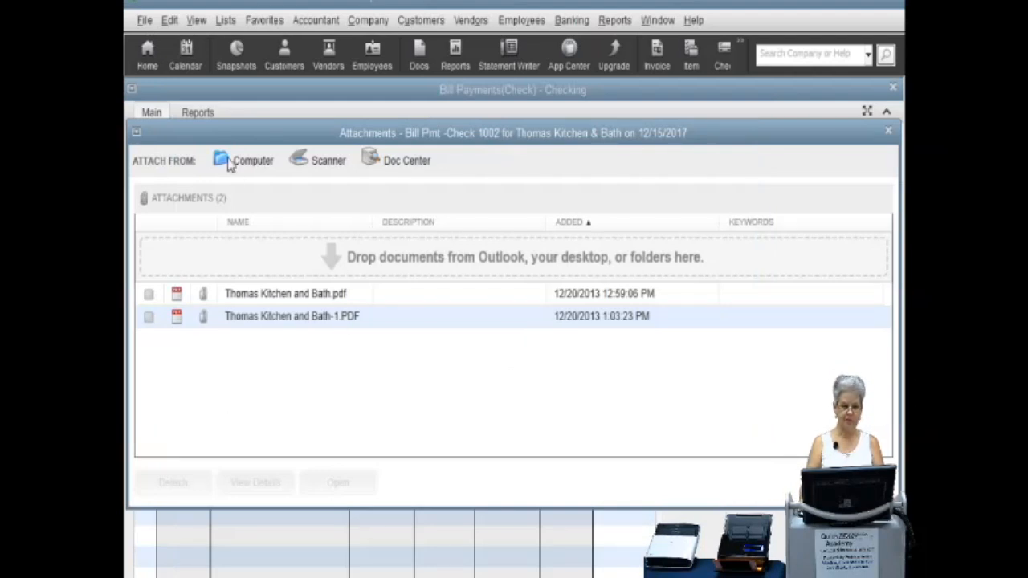
Attach Thomas Kitchen and Bath from C:\Scan Folder as the third attachment
{"action": "left_click", "coordinate": [252, 159]}
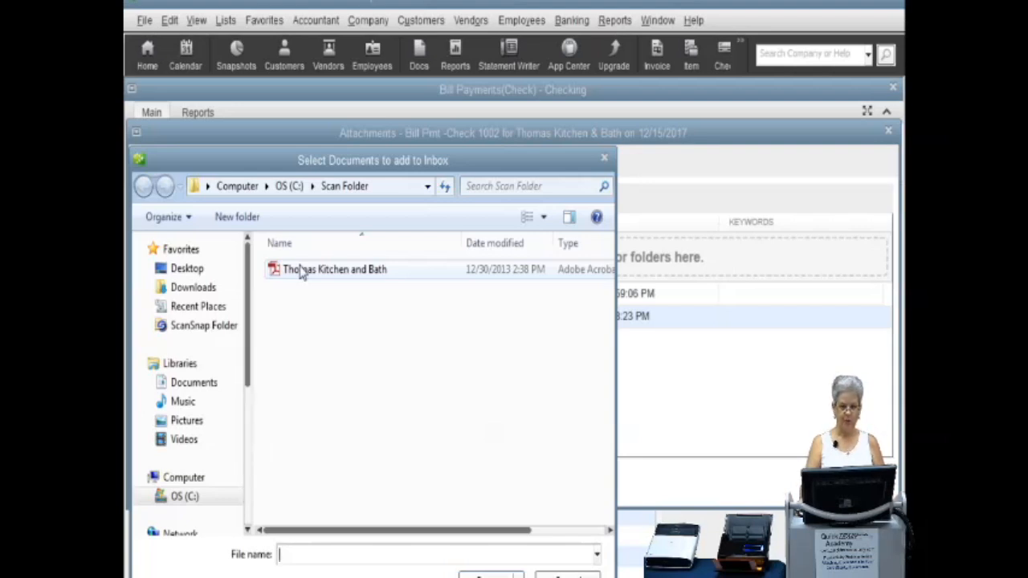
{"action": "left_click", "coordinate": [334, 269]}
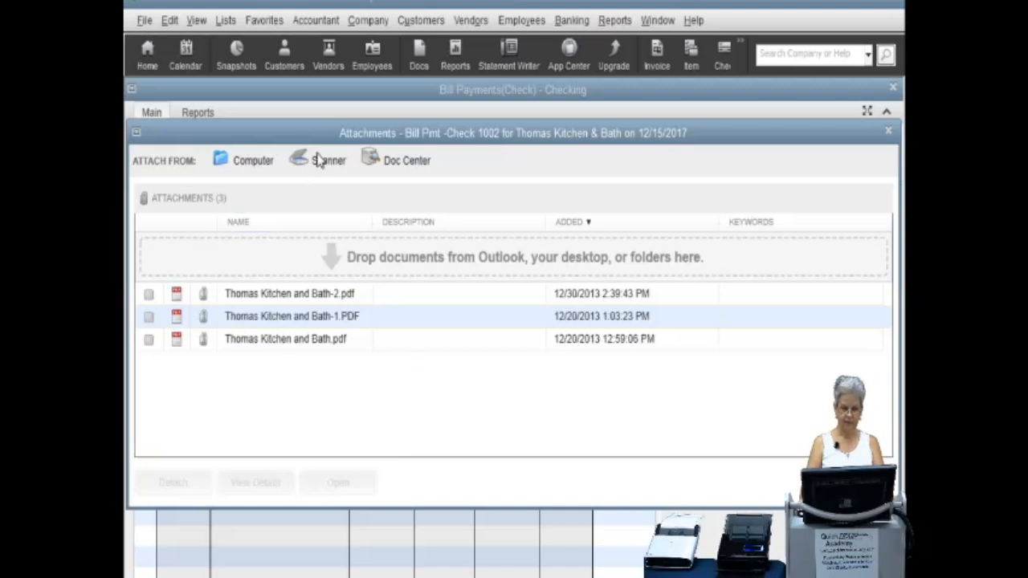
Open Scan Manager from Attach From: Scanner and review the scanner model choice
{"action": "left_click", "coordinate": [328, 159]}
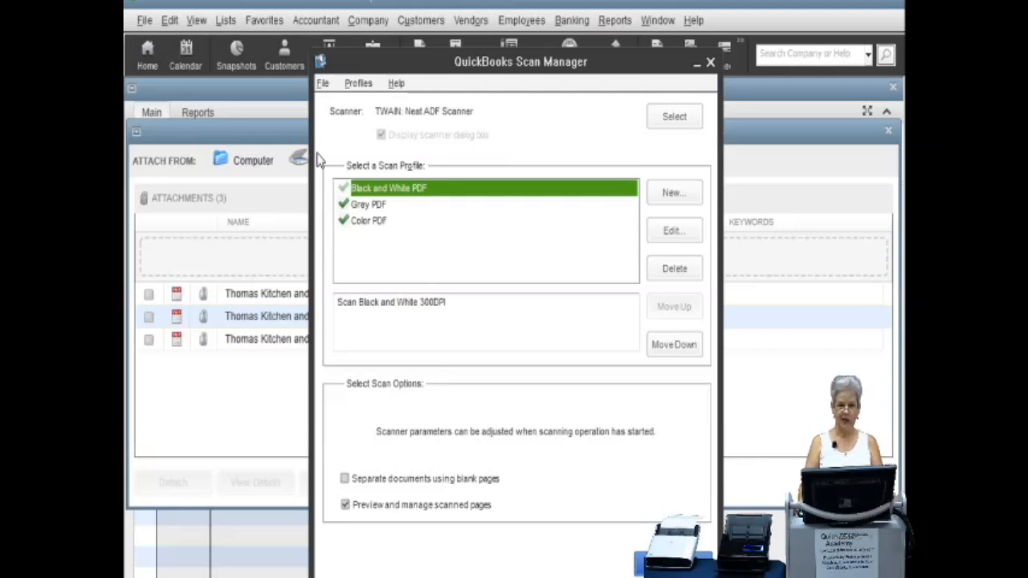
{"action": "mouse_move", "coordinate": [371, 158]}
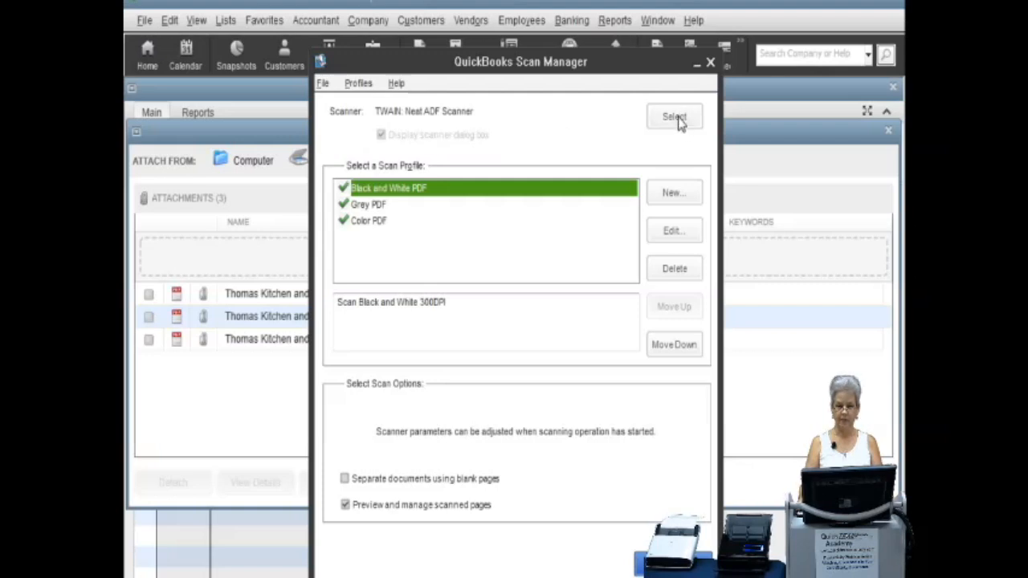
{"action": "left_click", "coordinate": [673, 117]}
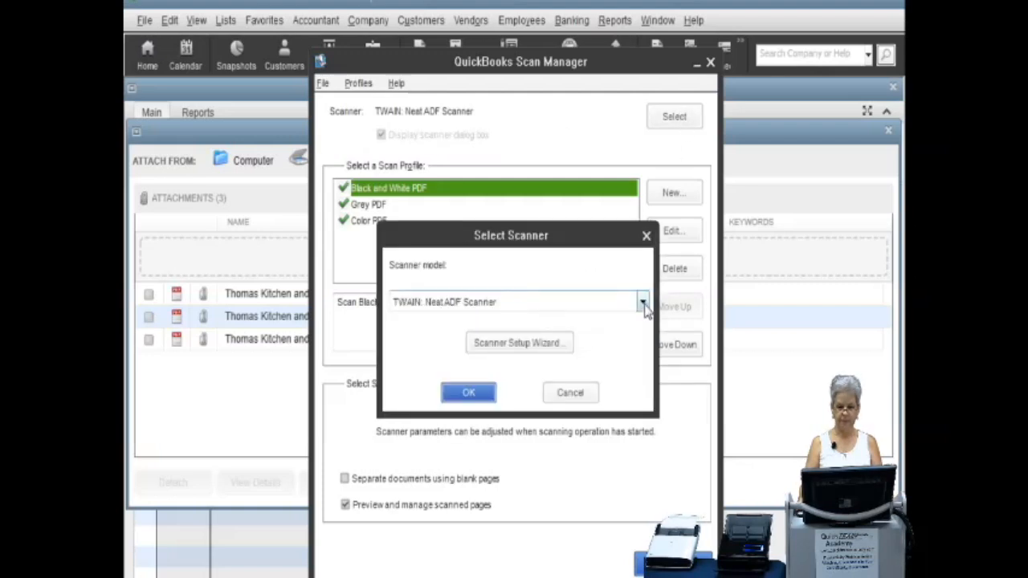
{"action": "left_click", "coordinate": [641, 301]}
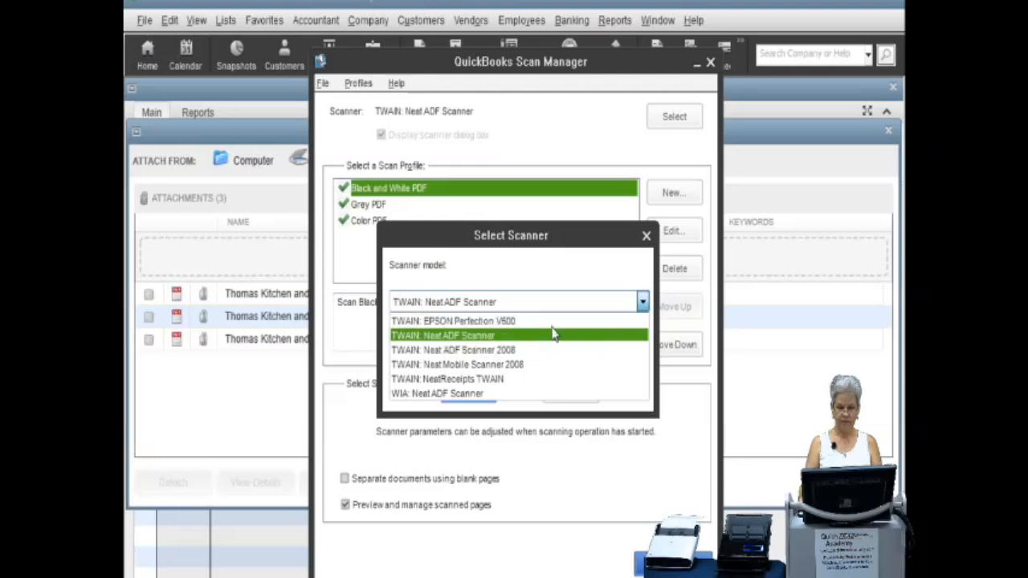
{"action": "left_click", "coordinate": [442, 335]}
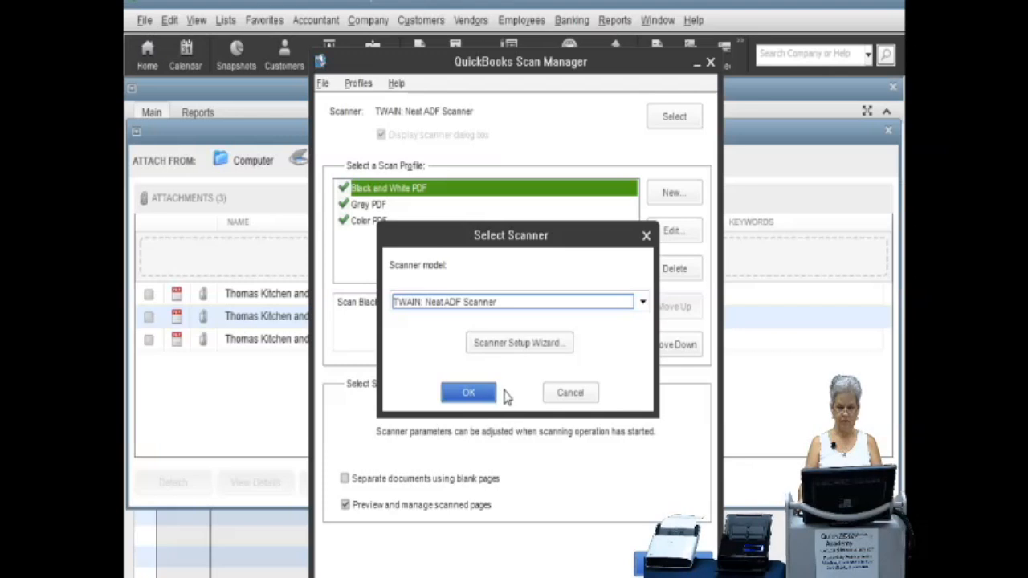
{"action": "left_click", "coordinate": [469, 391]}
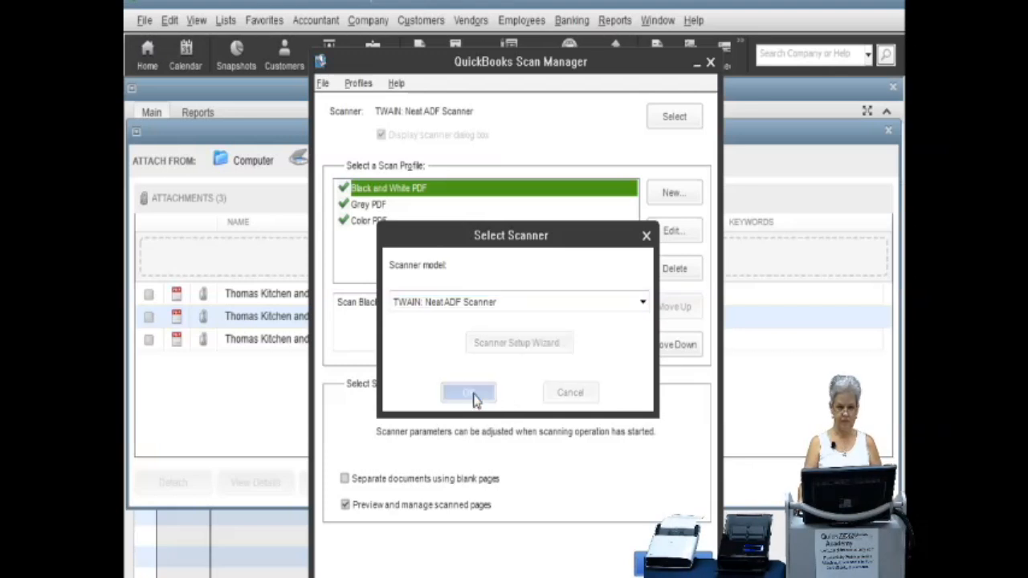
{"action": "left_click", "coordinate": [468, 391]}
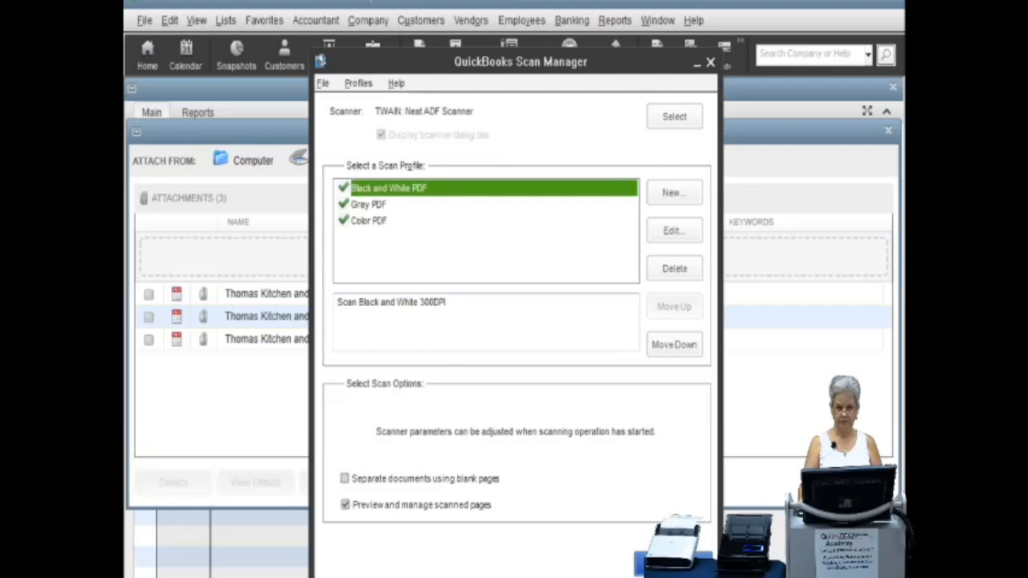
{"action": "left_click", "coordinate": [673, 115]}
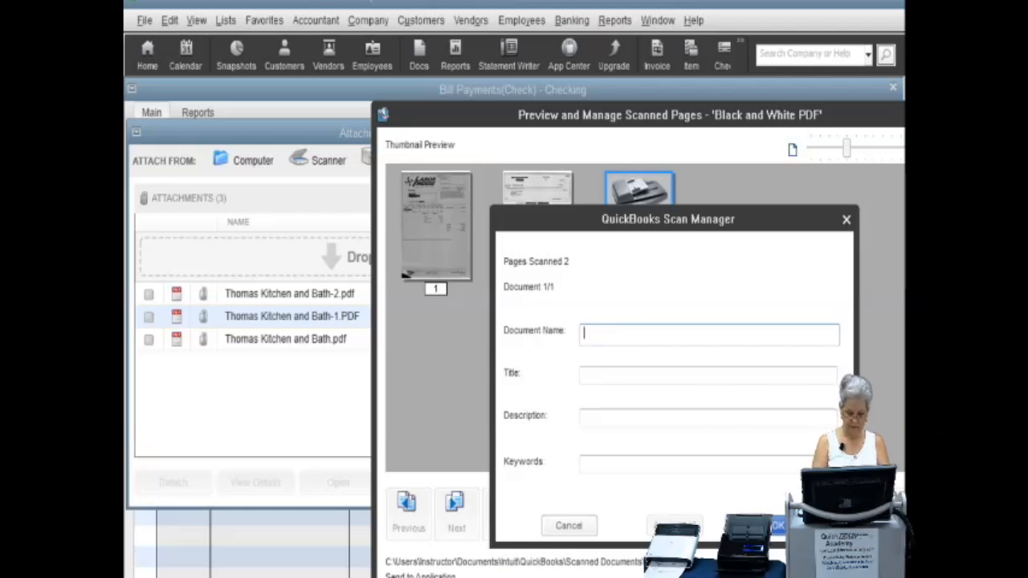
Name the scan 'Thomas Kitchen and Bath 20171215' and title it with Inv 56432 CHK 1002
{"action": "type", "text": "Thomas K"}
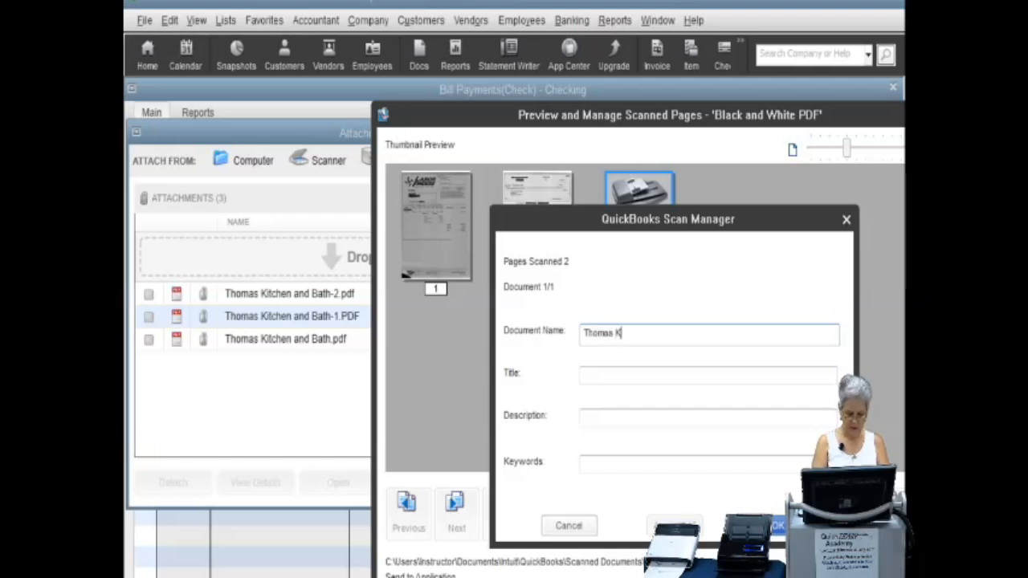
{"action": "type", "text": "itchen and"}
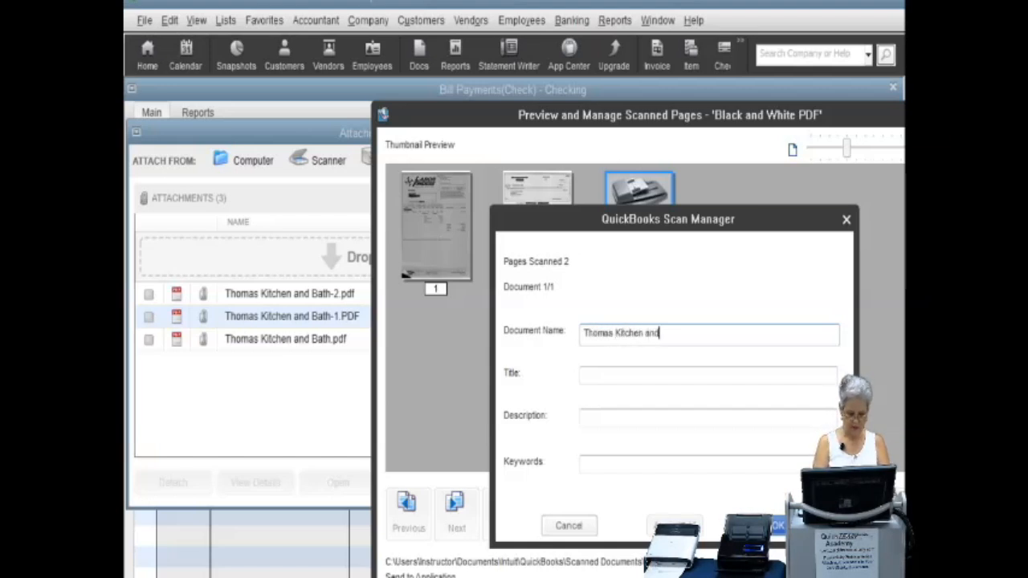
{"action": "type", "text": "Bath"}
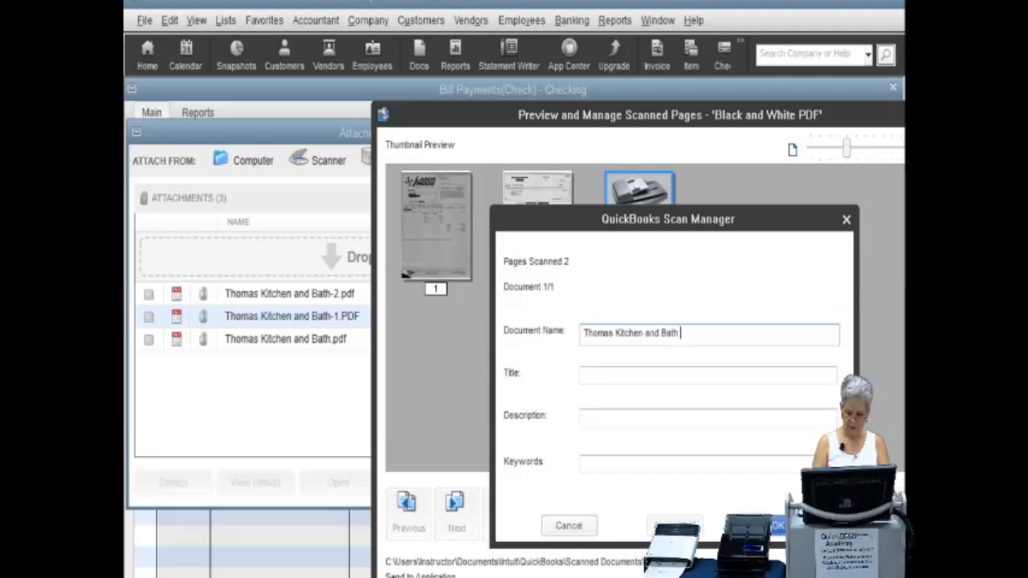
{"action": "type", "text": "20171215"}
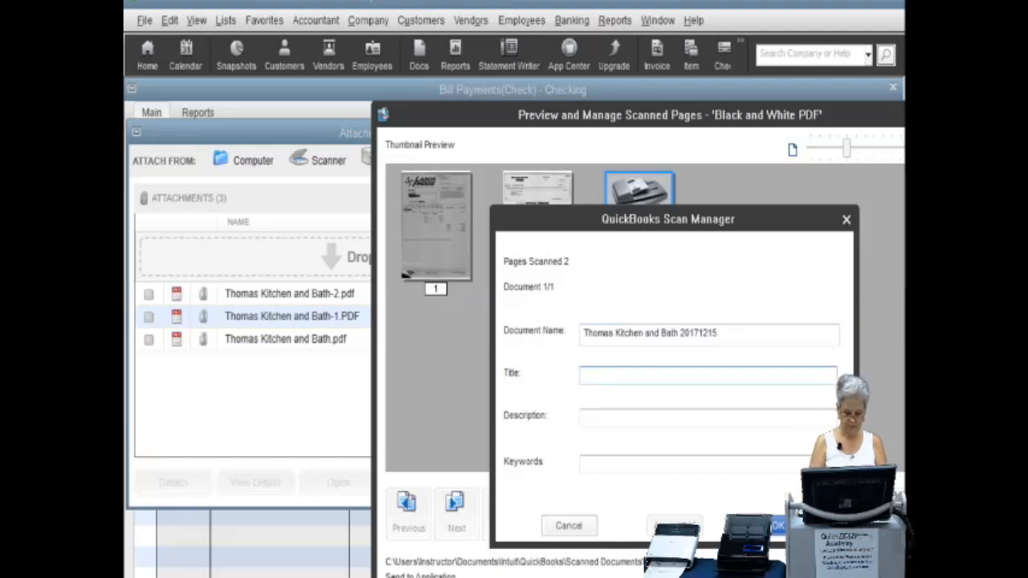
{"action": "type", "text": "Thomas Kithne and Bath In"}
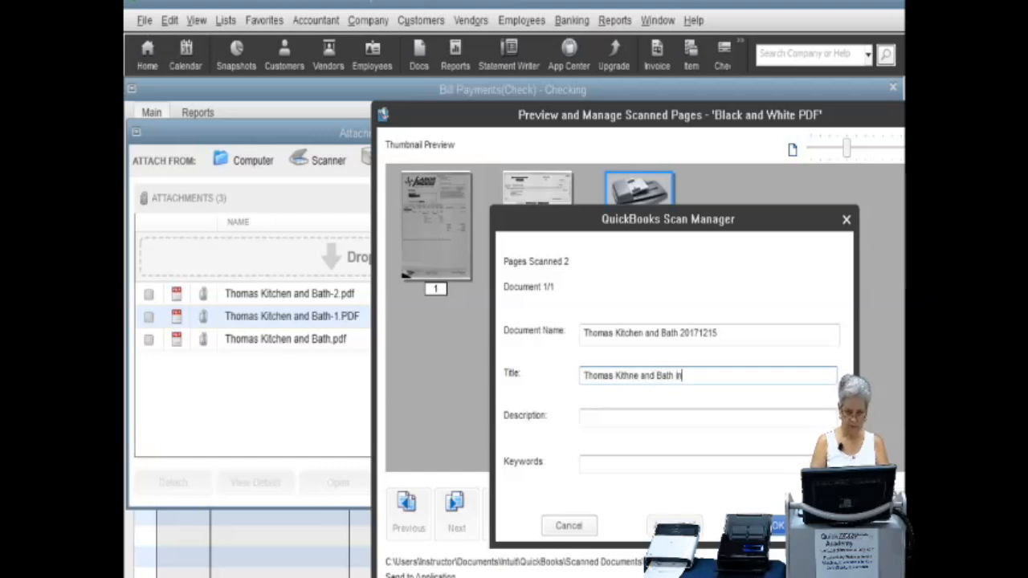
{"action": "type", "text": "v, 56"}
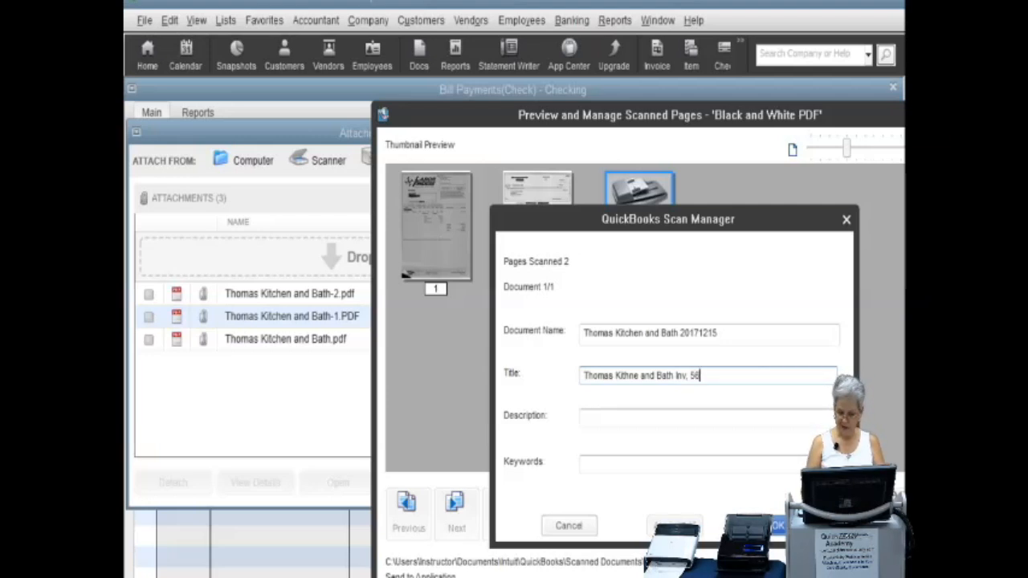
{"action": "type", "text": "432"}
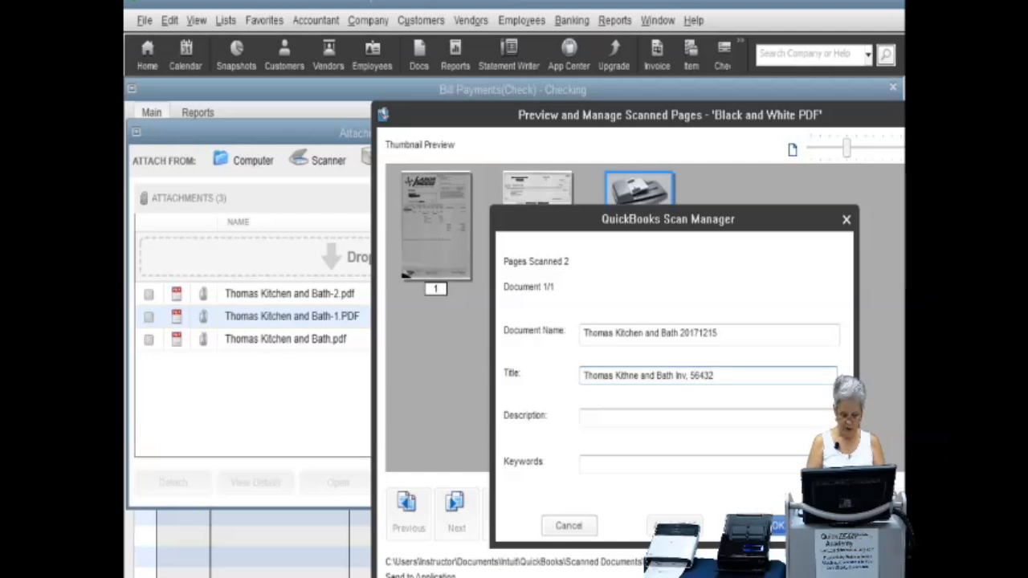
{"action": "type", "text": "CHK"}
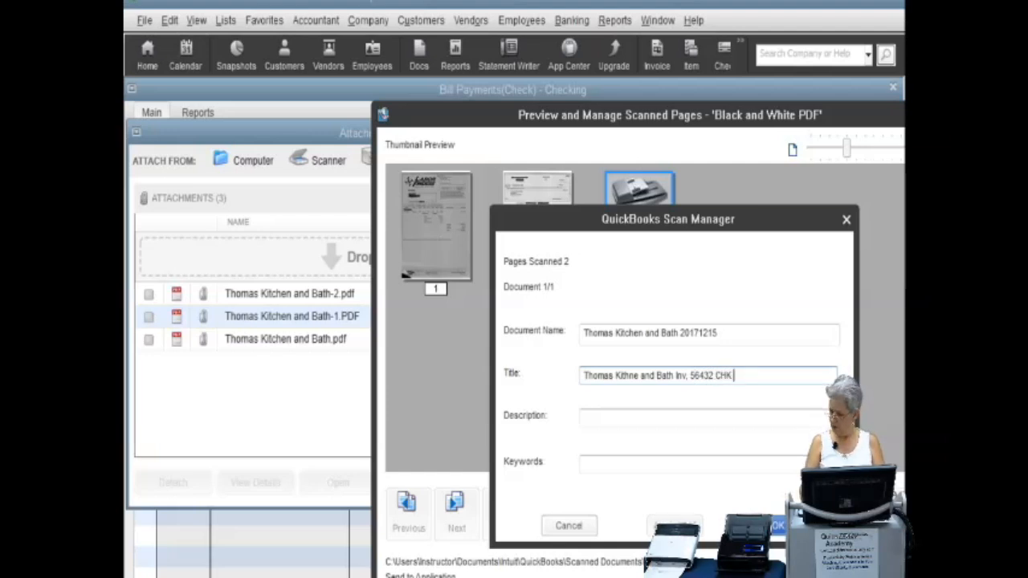
{"action": "type", "text": "100"}
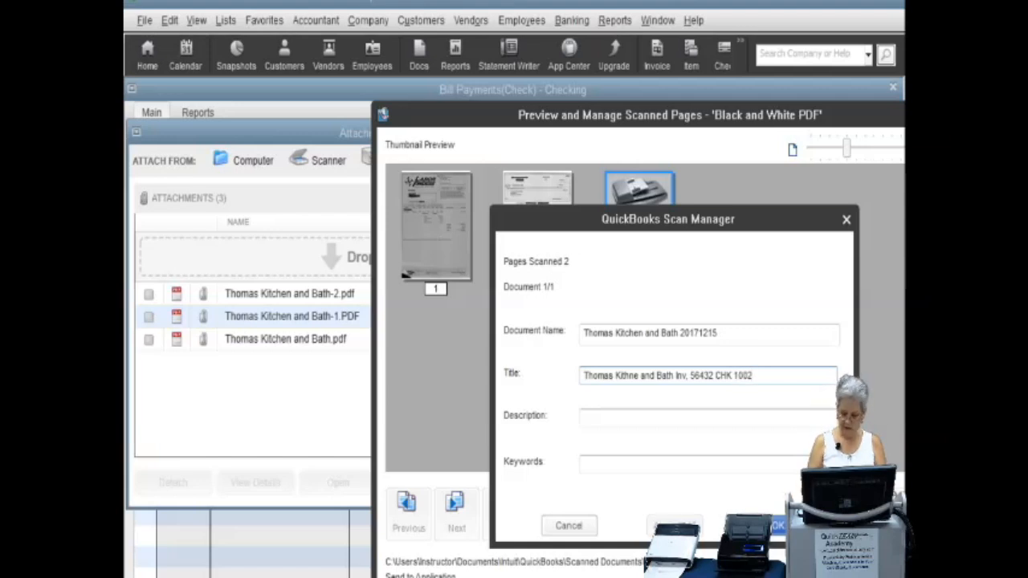
{"action": "type", "text": "20171215"}
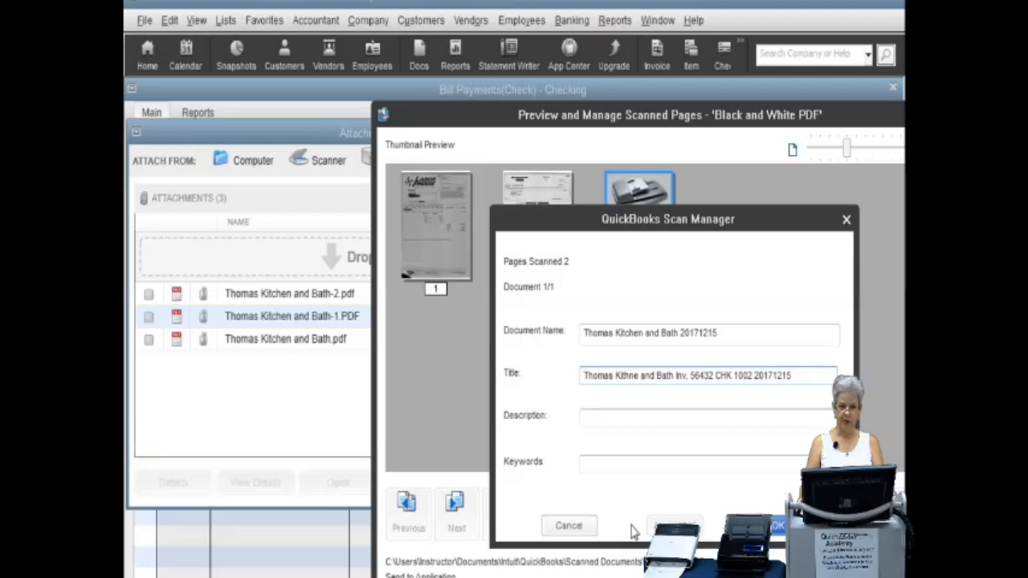
{"action": "left_click", "coordinate": [706, 416]}
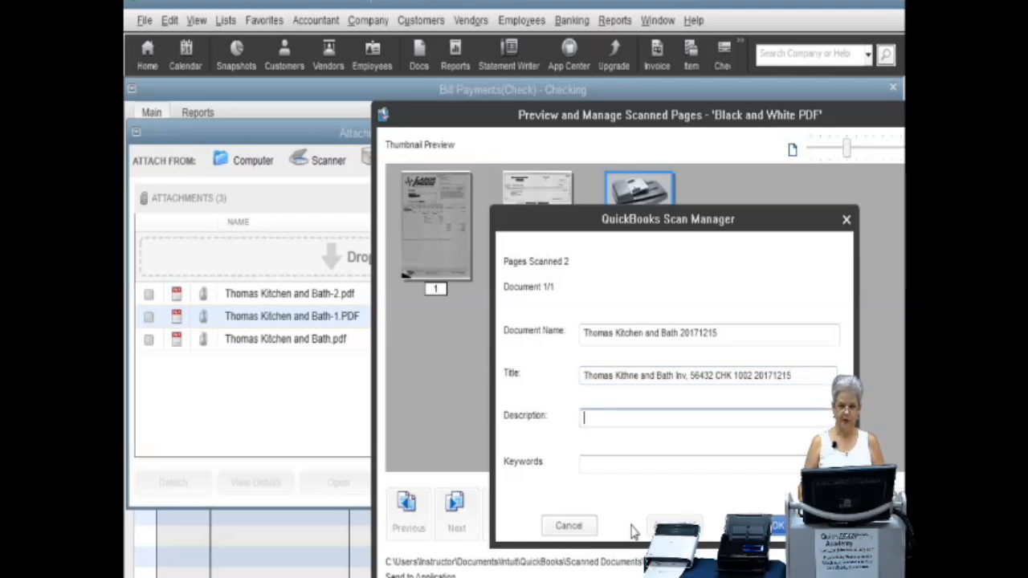
{"action": "mouse_move", "coordinate": [653, 356]}
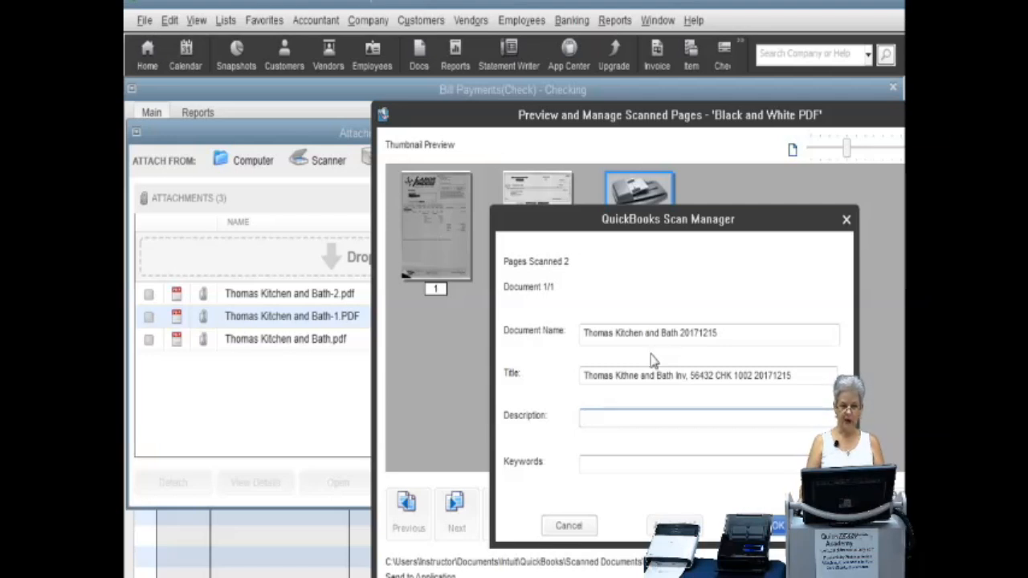
{"action": "mouse_move", "coordinate": [673, 355]}
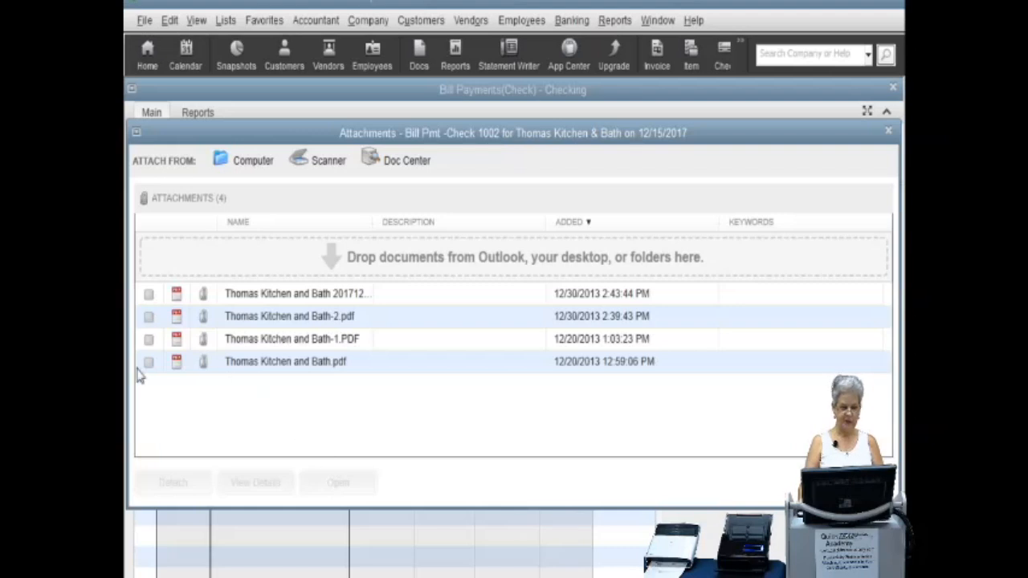
{"action": "left_click", "coordinate": [149, 361]}
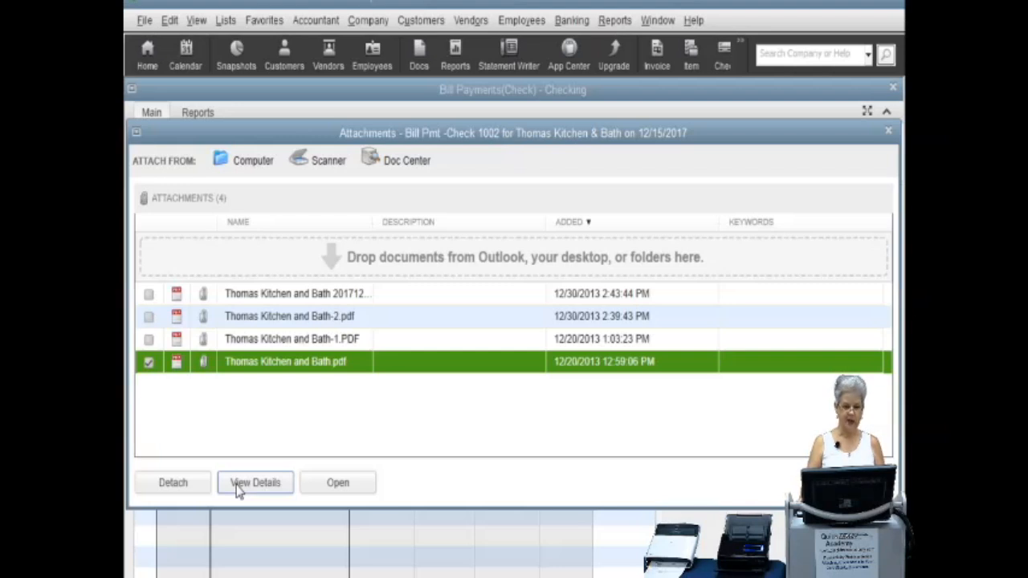
{"action": "left_click", "coordinate": [254, 482]}
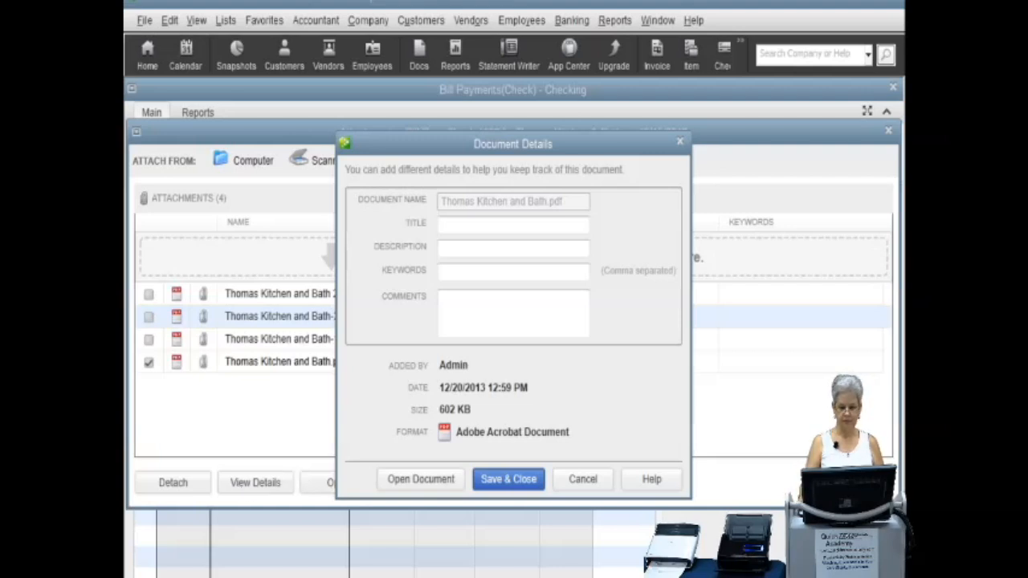
{"action": "left_click", "coordinate": [508, 478]}
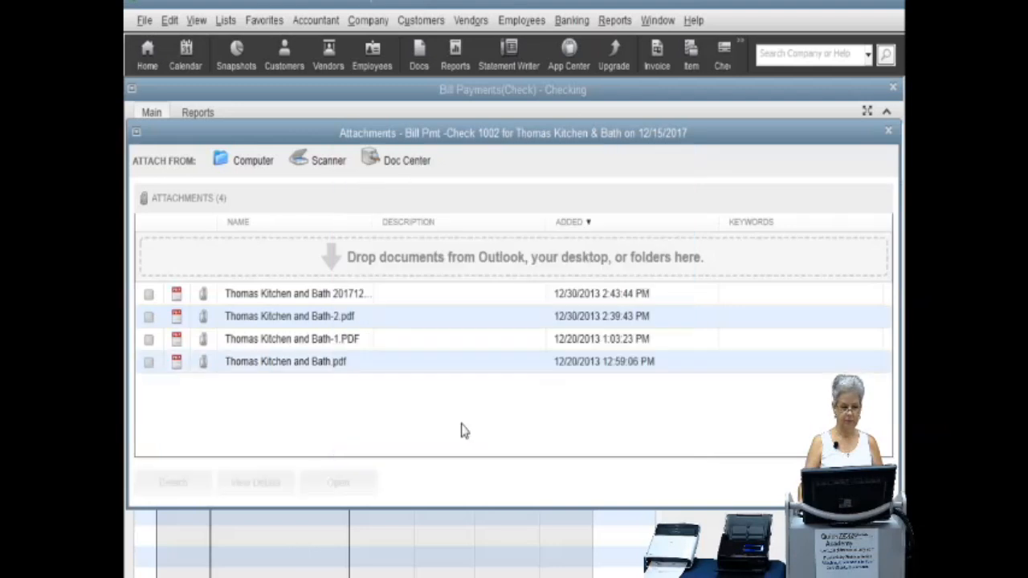
{"action": "left_click", "coordinate": [148, 361]}
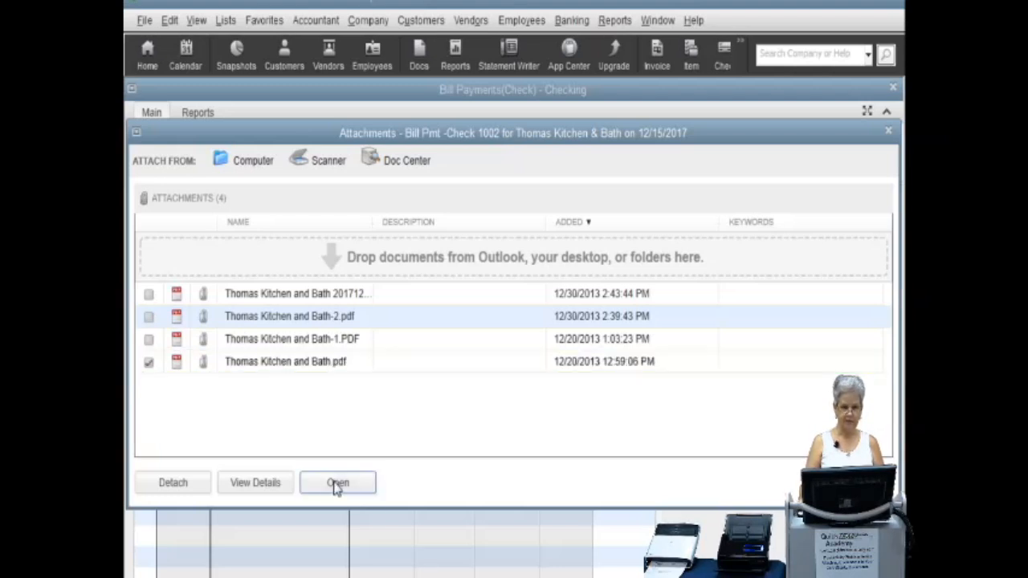
View Thomas Kitchen and Bath.pdf in Adobe Reader, then close the attachments window
{"action": "left_click", "coordinate": [337, 482]}
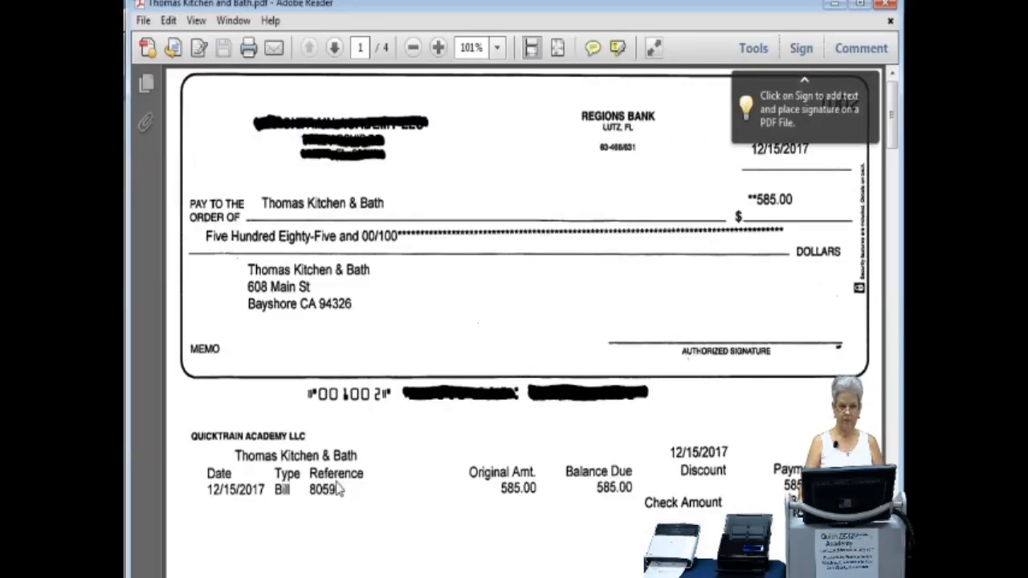
{"action": "mouse_move", "coordinate": [462, 341]}
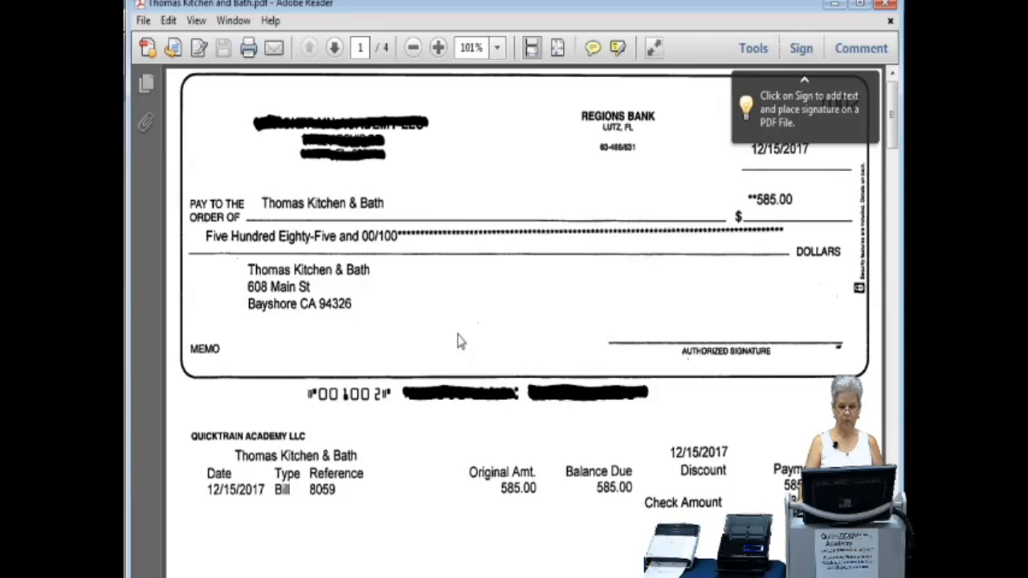
{"action": "scroll", "scroll_direction": "down", "scroll_amount": 3}
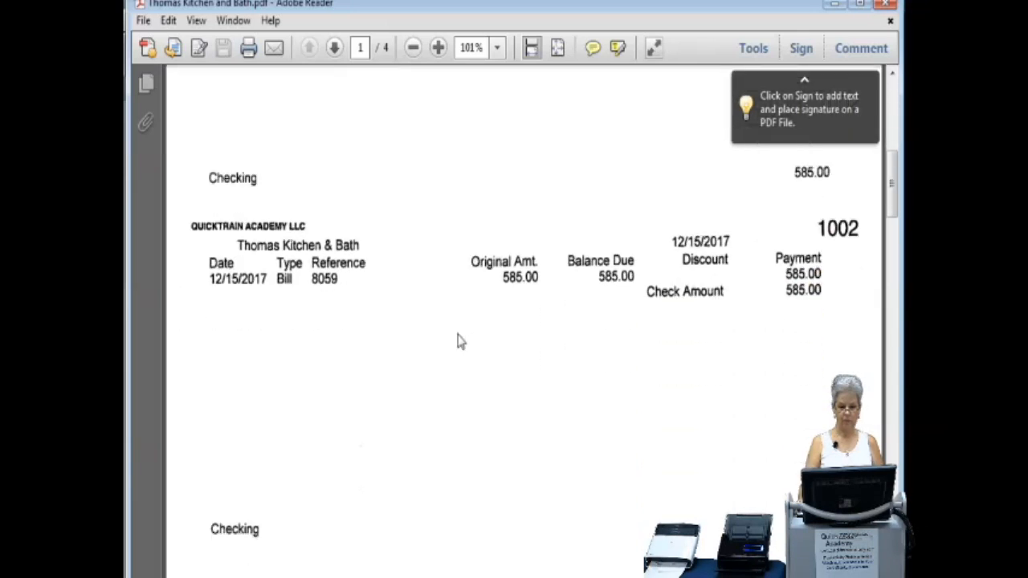
{"action": "scroll", "scroll_direction": "down", "scroll_amount": 3}
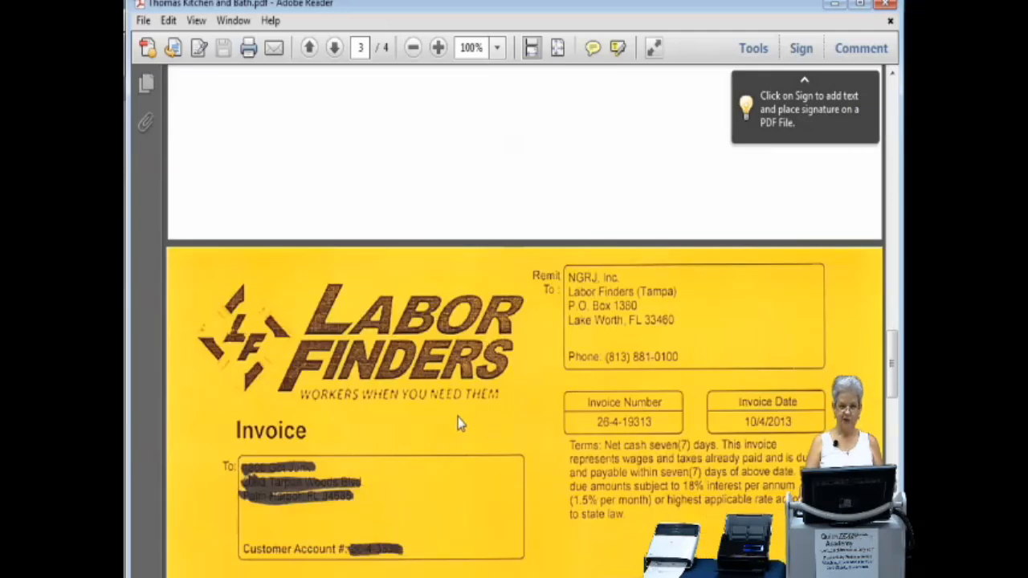
{"action": "mouse_move", "coordinate": [464, 425]}
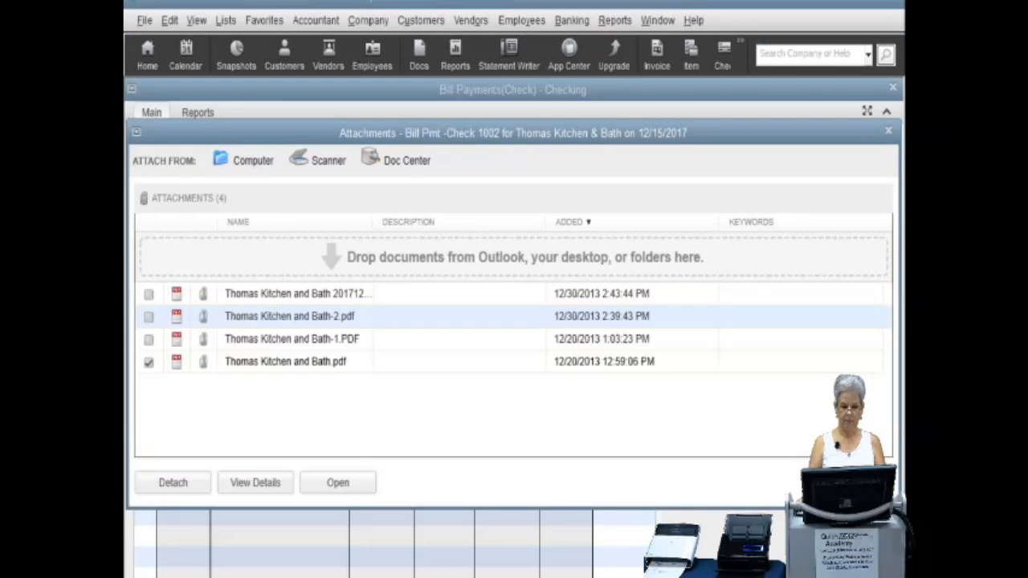
{"action": "left_click", "coordinate": [888, 130]}
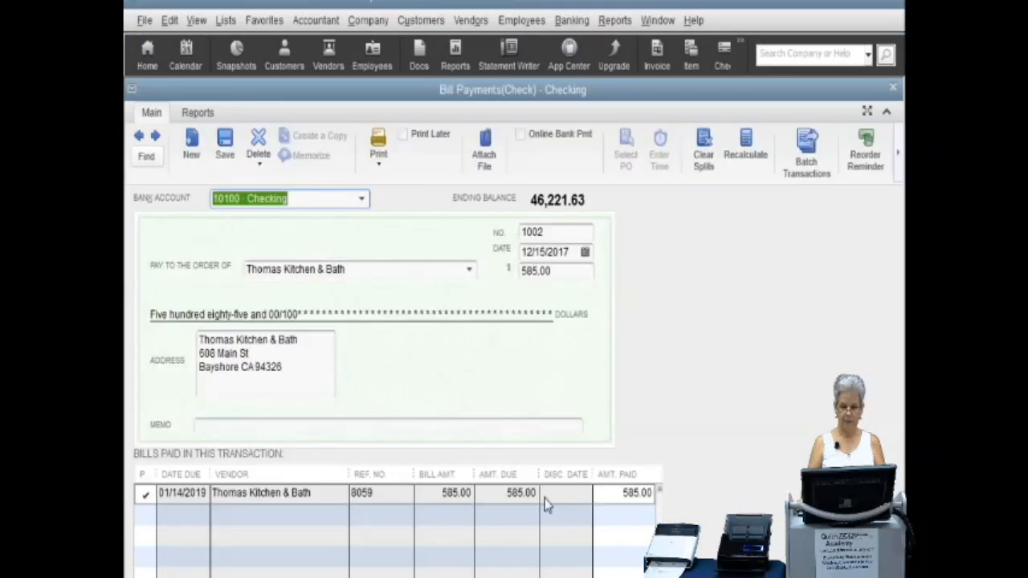